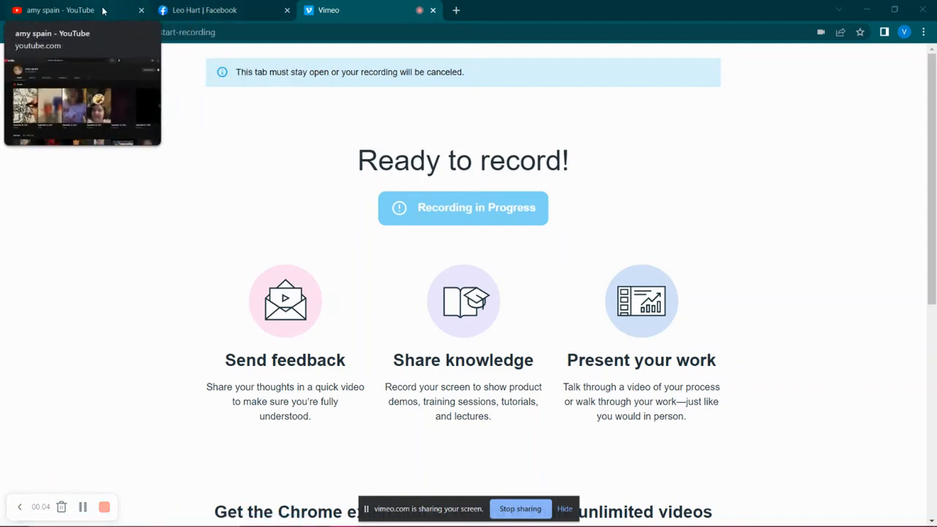
Step: Switch to the friend's YouTube video page and scroll down to the comments area
click(60, 9)
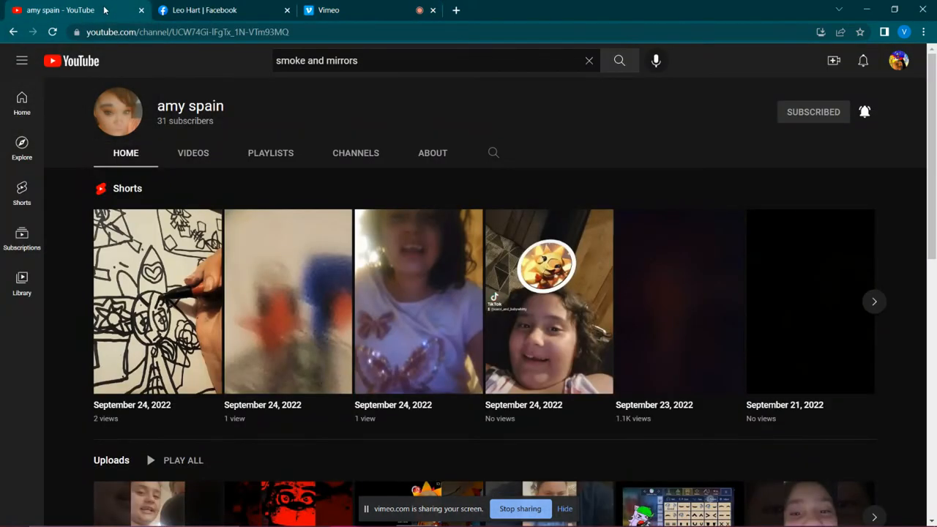
mouse_move(349, 111)
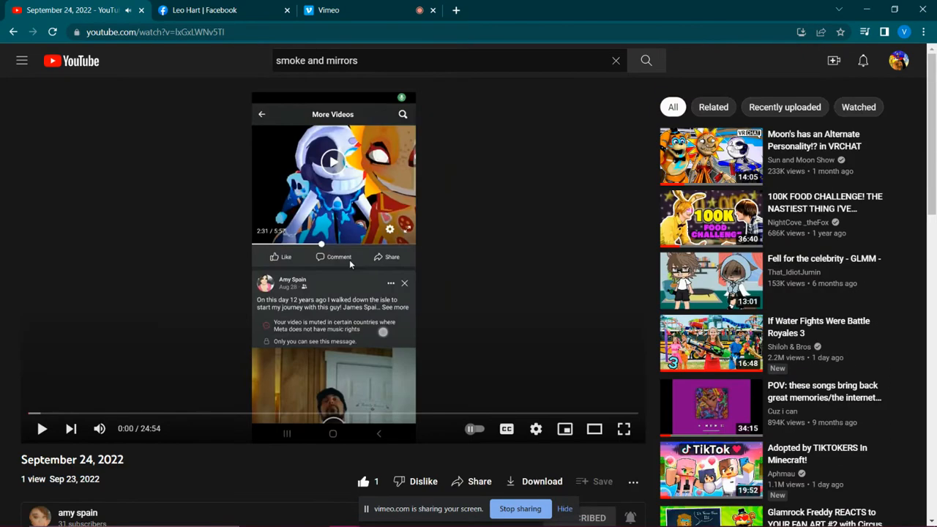
mouse_move(394, 226)
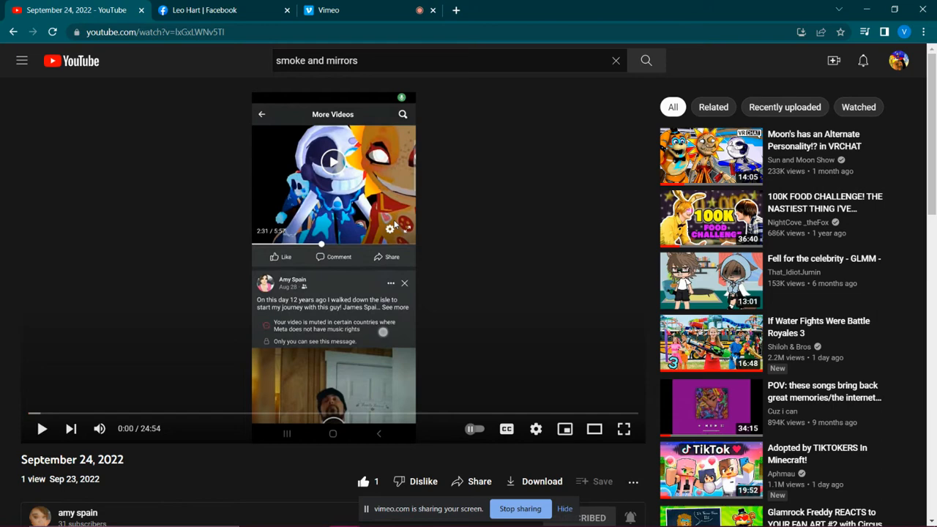
scroll(down, 3)
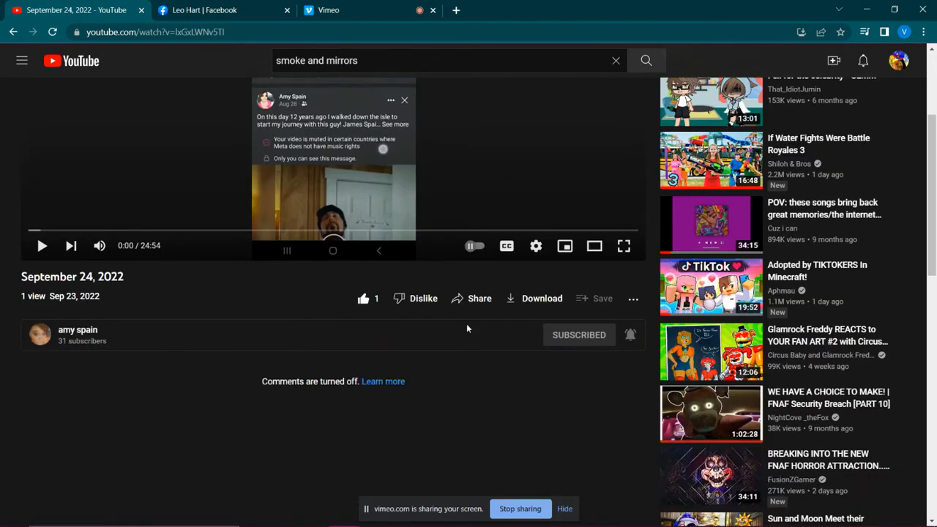
mouse_move(447, 331)
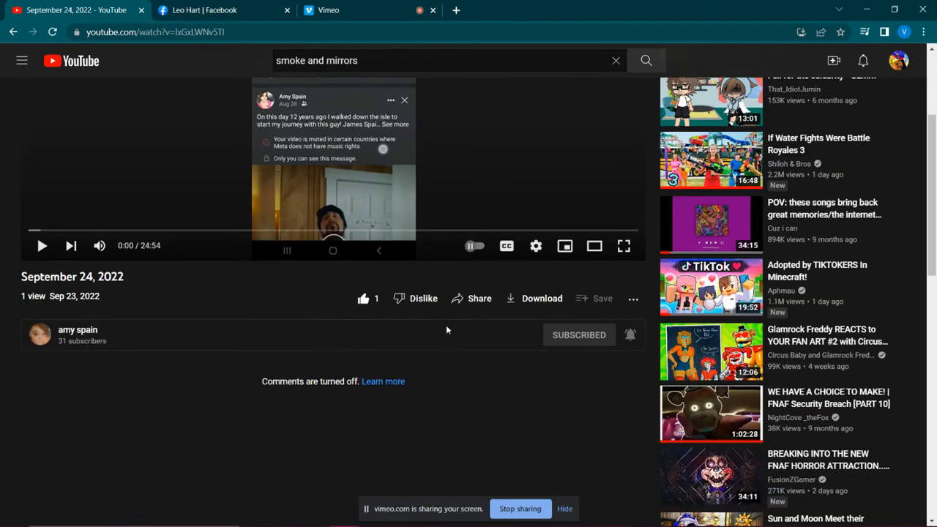
mouse_move(327, 353)
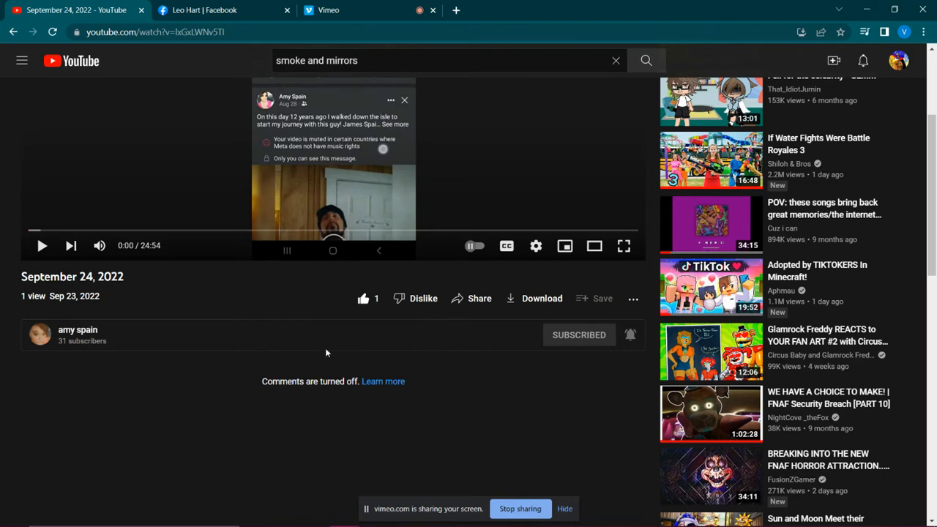
mouse_move(612, 442)
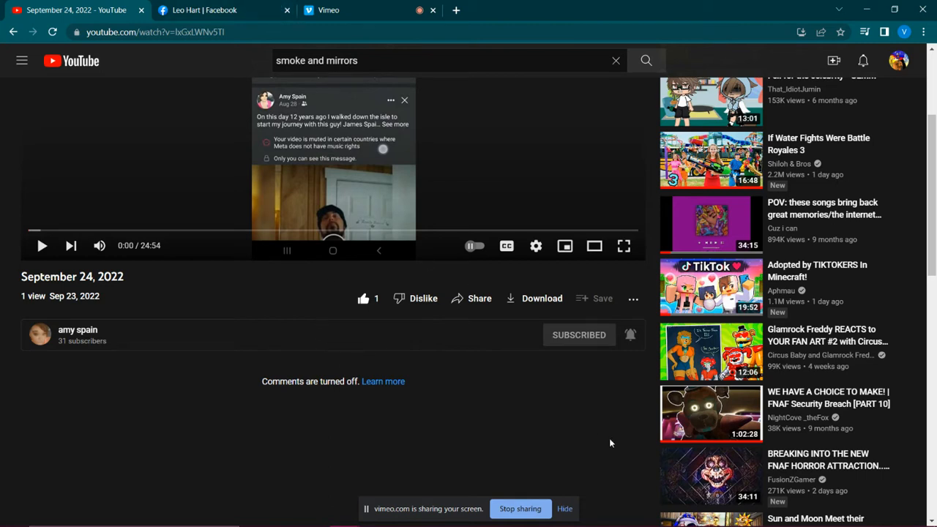
mouse_move(84, 322)
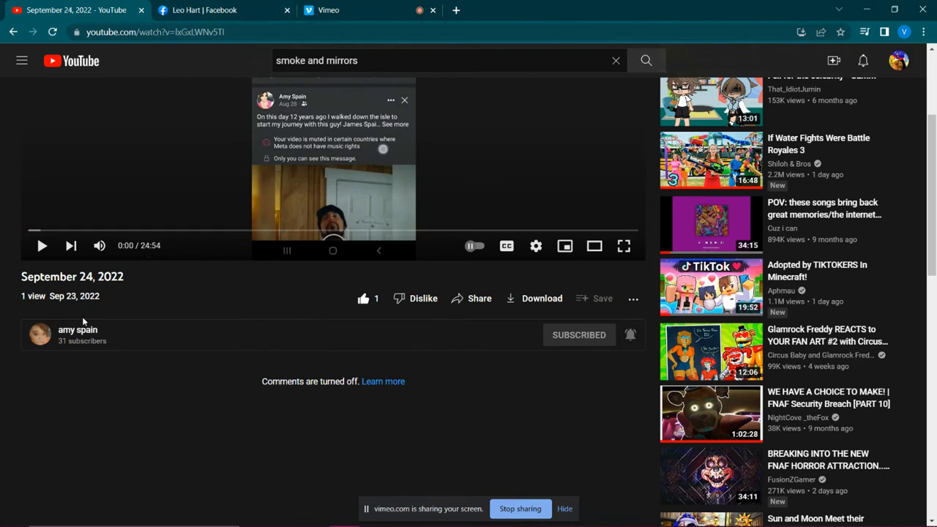
mouse_move(76, 330)
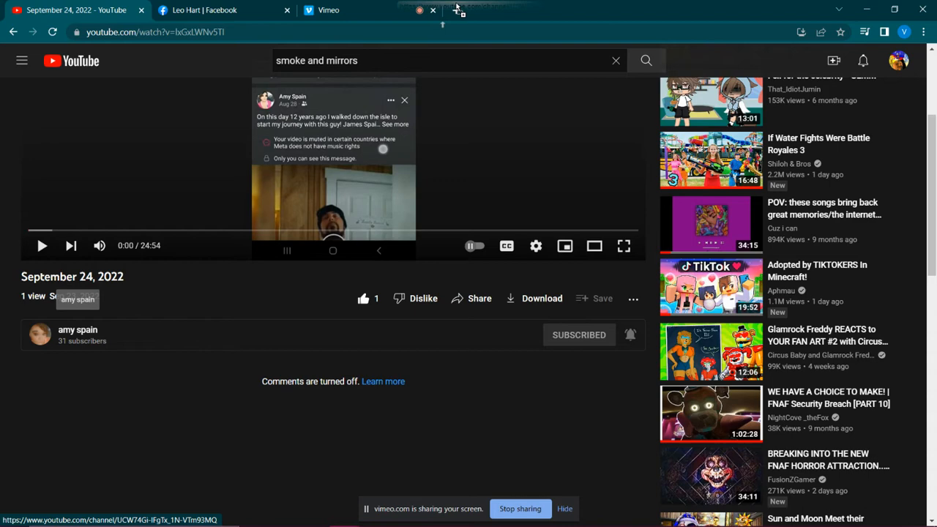
Step: Search Facebook for 'amysp' and open one of the matching profiles
right_click(183, 32)
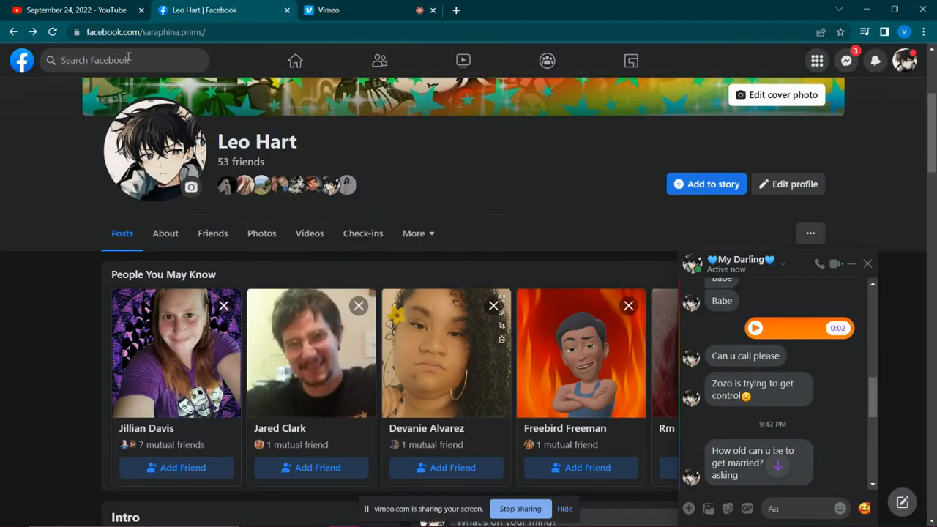
click(110, 60)
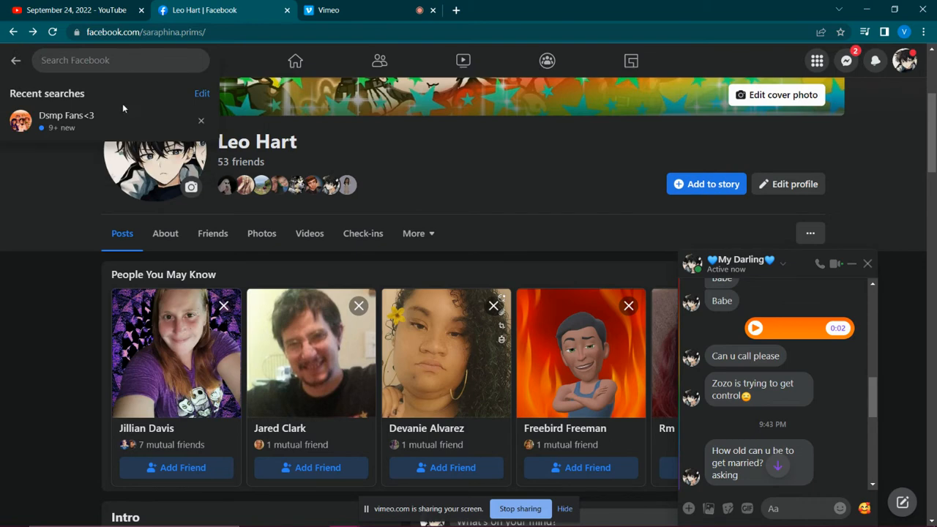
text(amyspain)
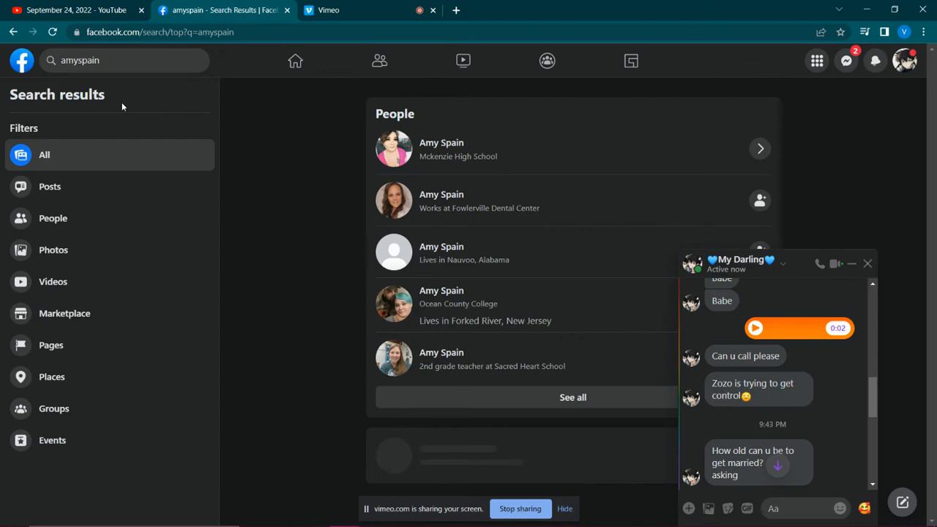
click(442, 148)
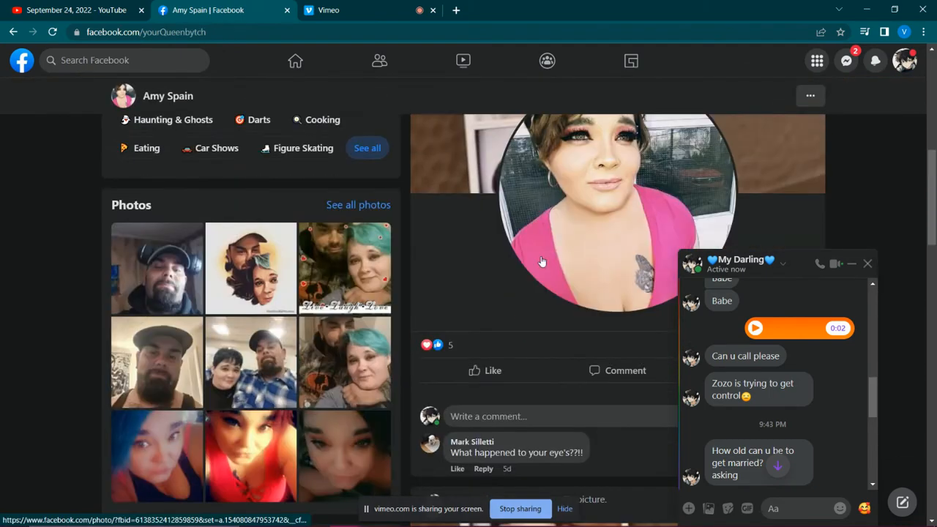
scroll(down, 3)
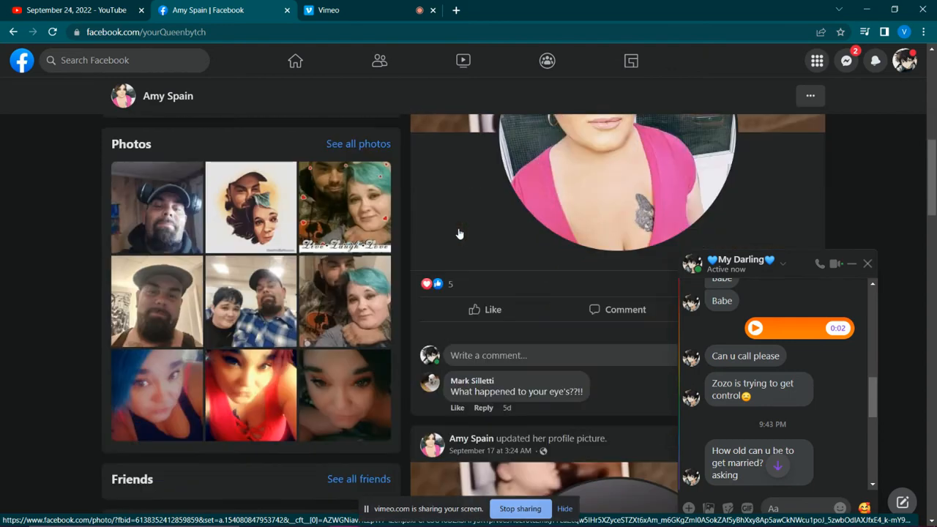
scroll(down, 3)
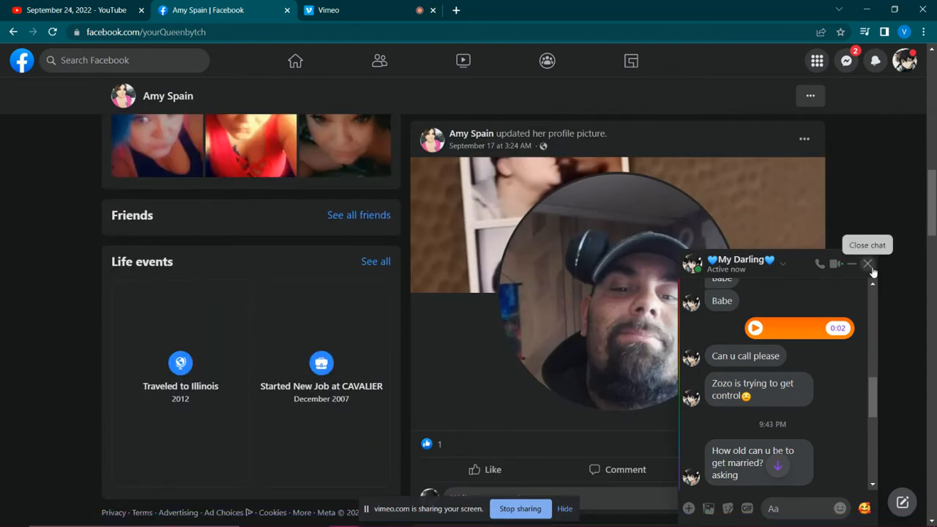
click(867, 264)
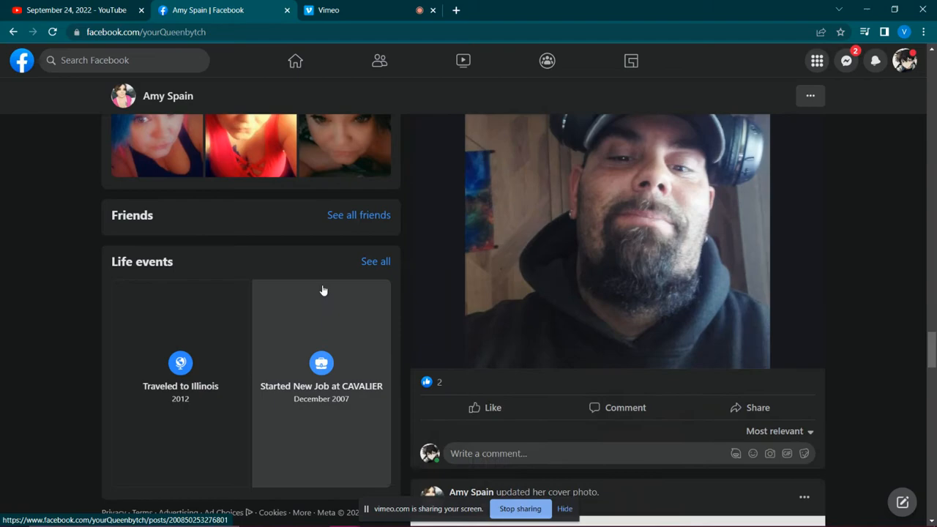
scroll(down, 3)
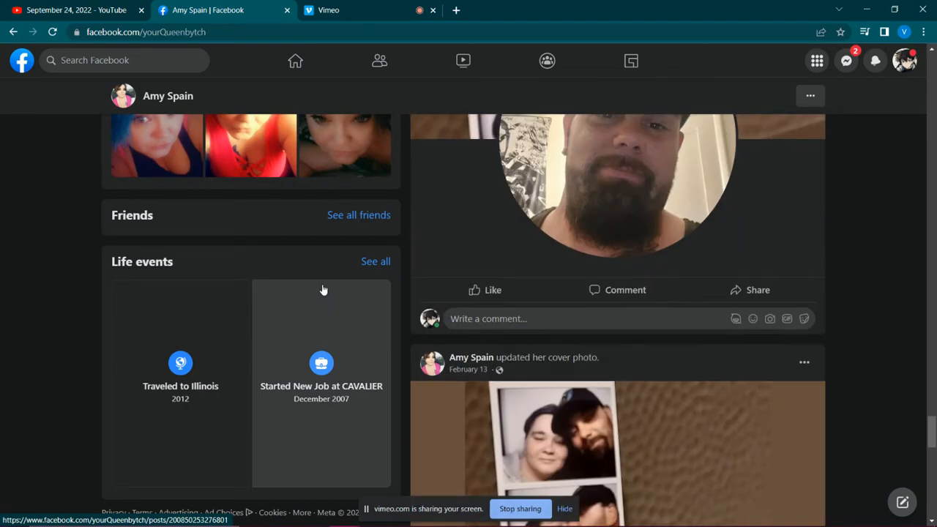
scroll(down, 3)
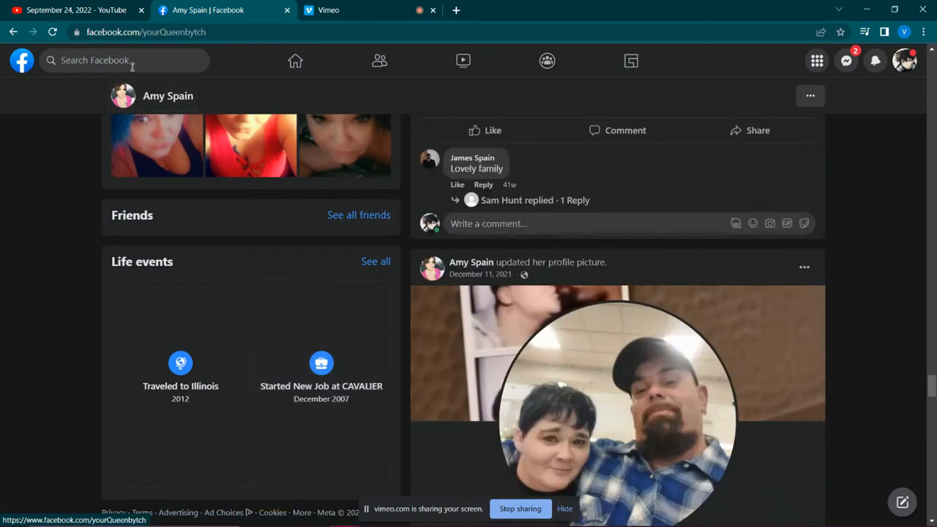
text(amyspain)
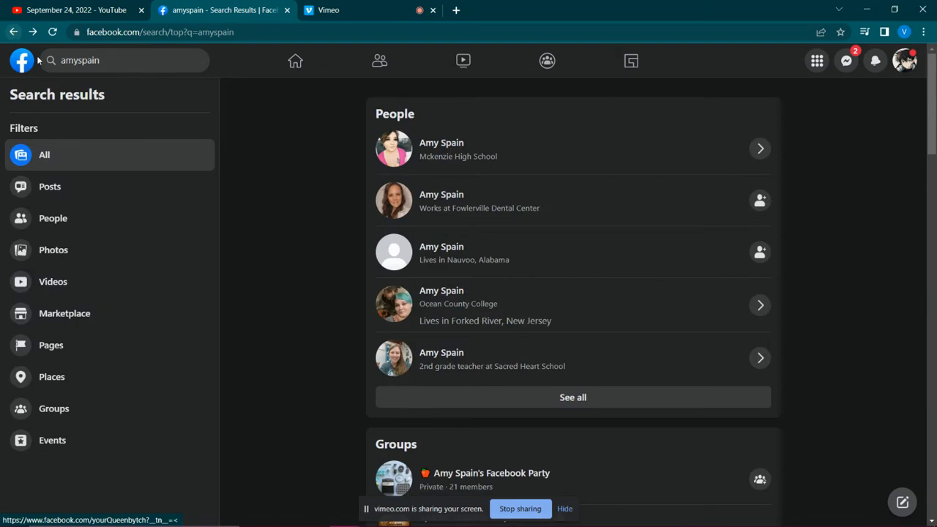
click(296, 62)
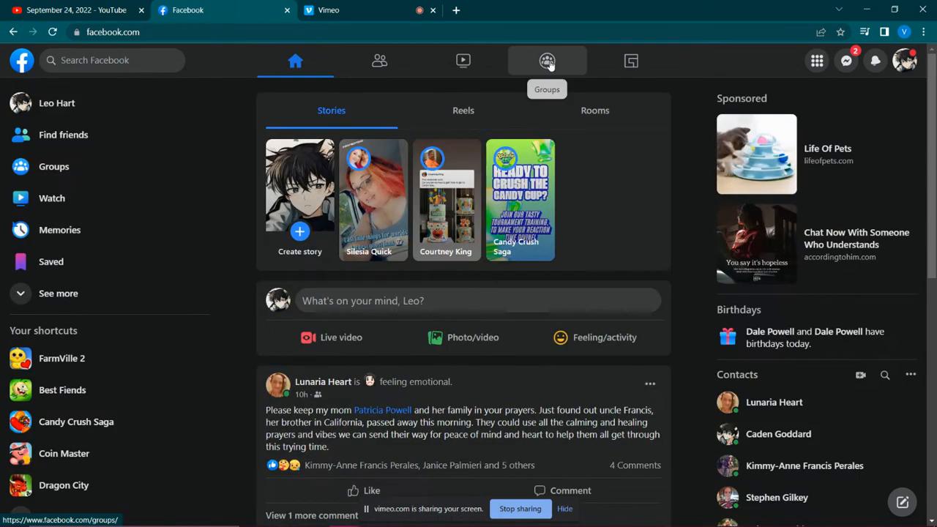
mouse_move(463, 61)
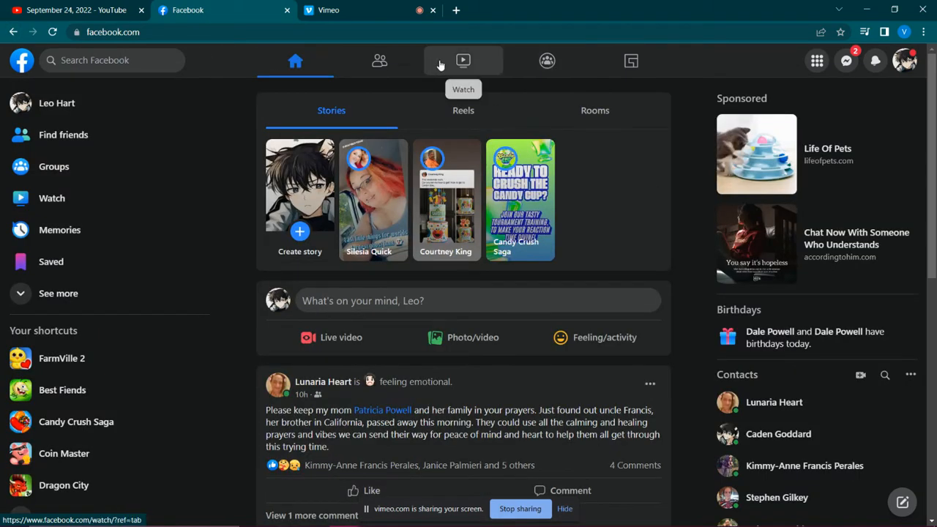
click(463, 61)
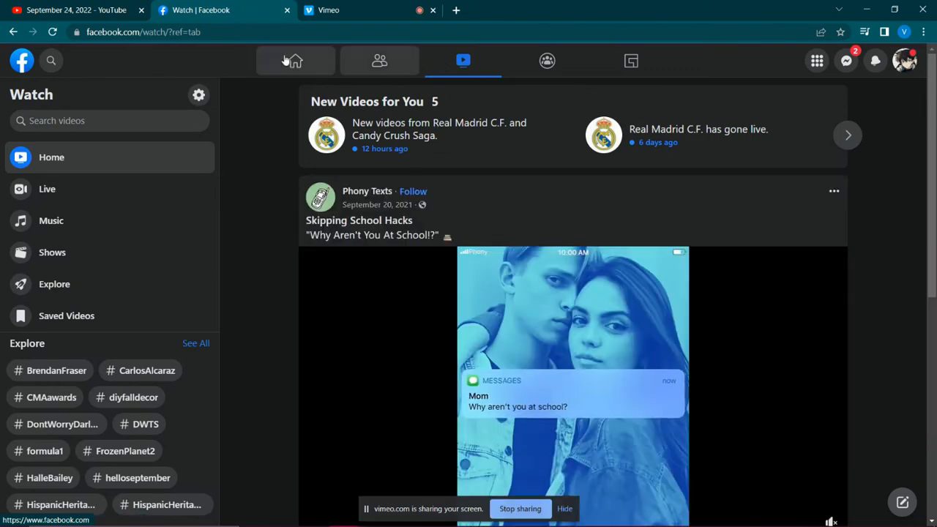
click(110, 60)
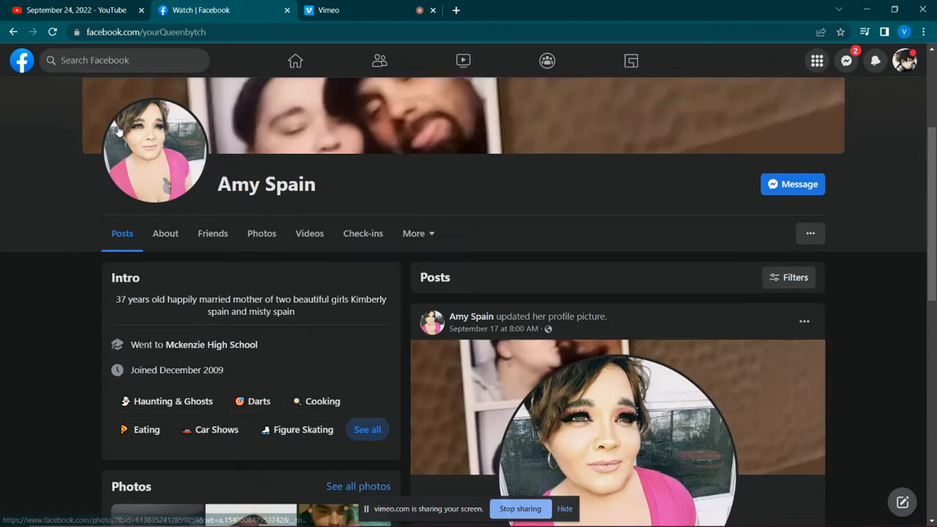
click(463, 60)
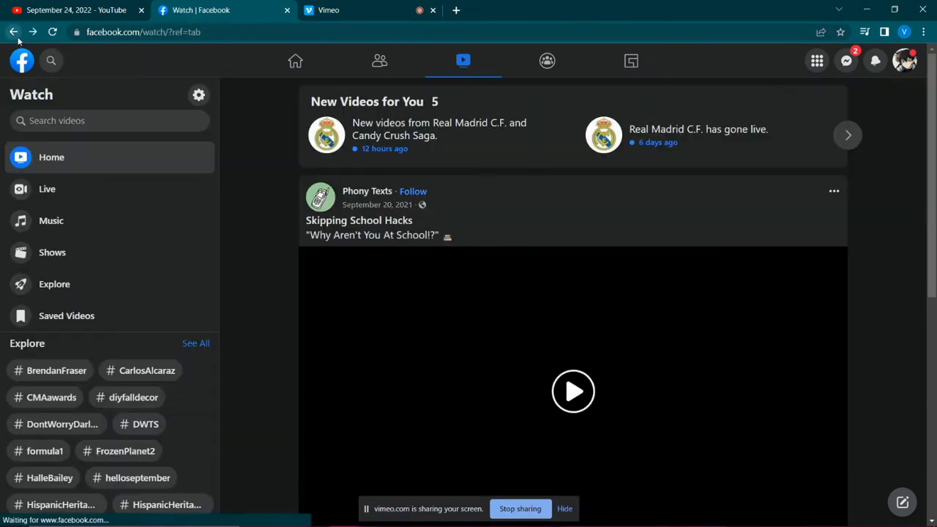
click(574, 393)
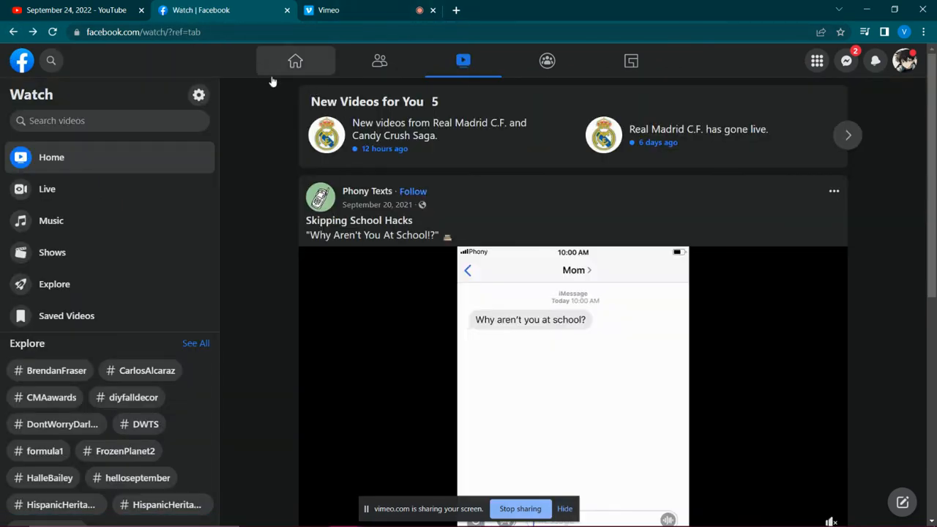
click(76, 9)
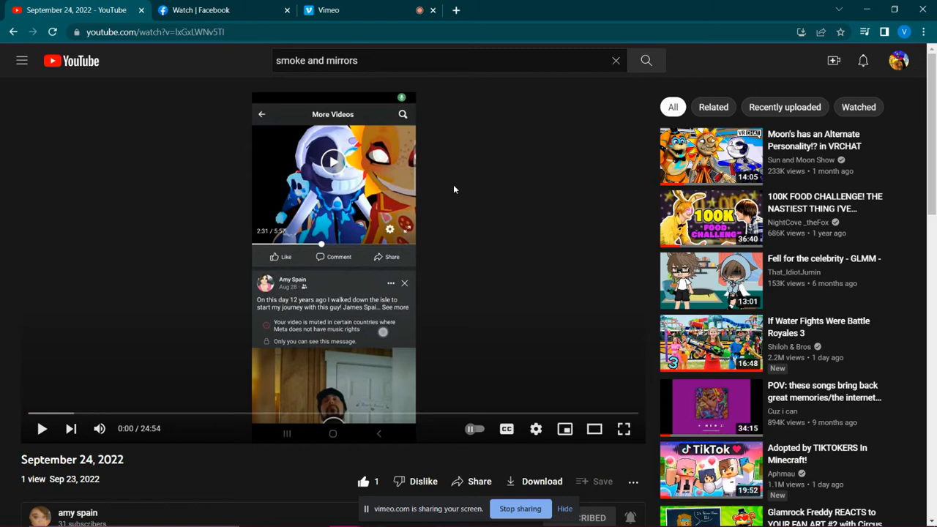
mouse_move(416, 330)
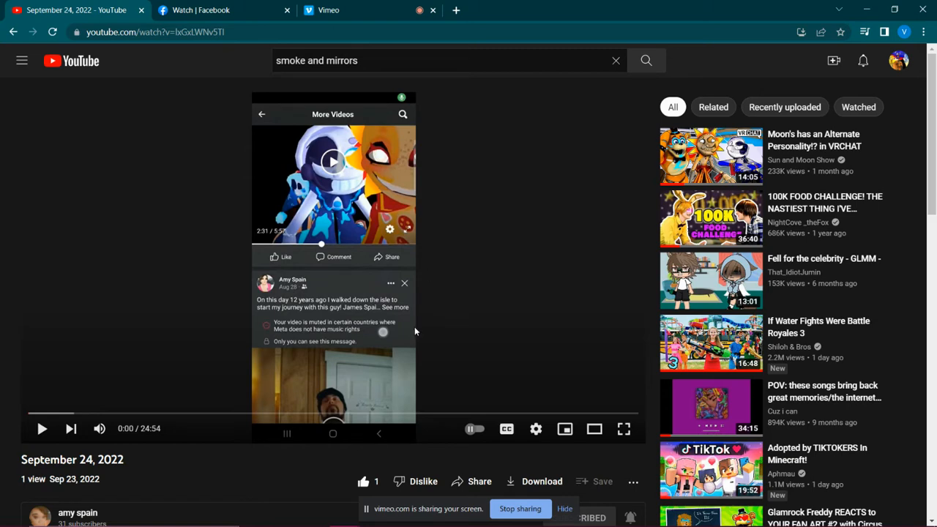
scroll(down, 3)
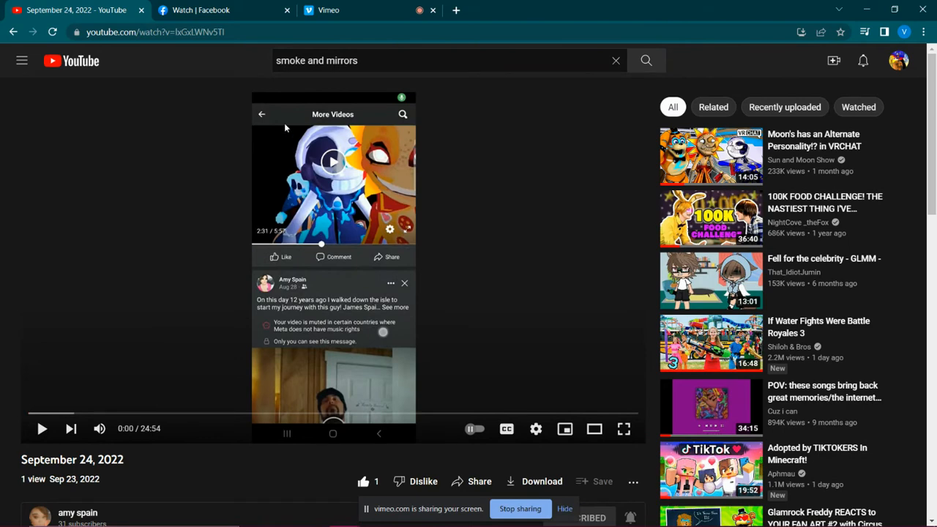
mouse_move(324, 199)
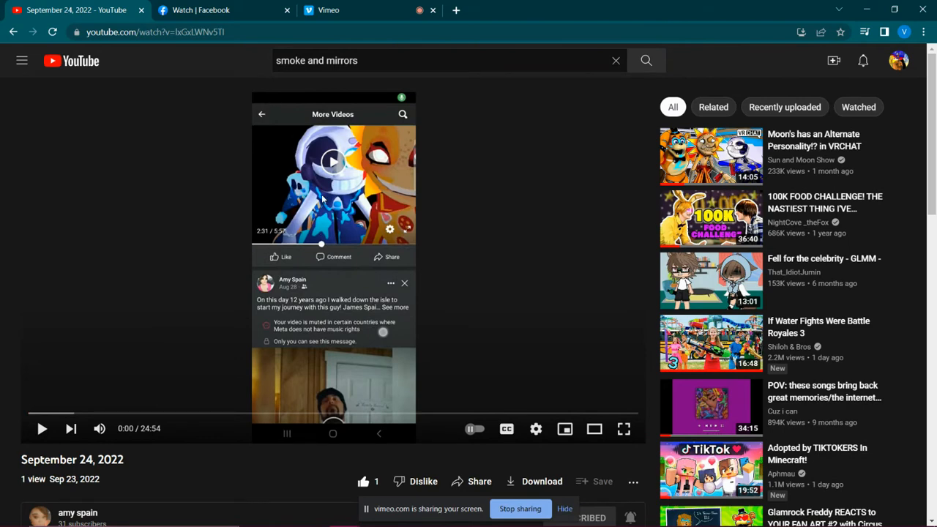
scroll(down, 3)
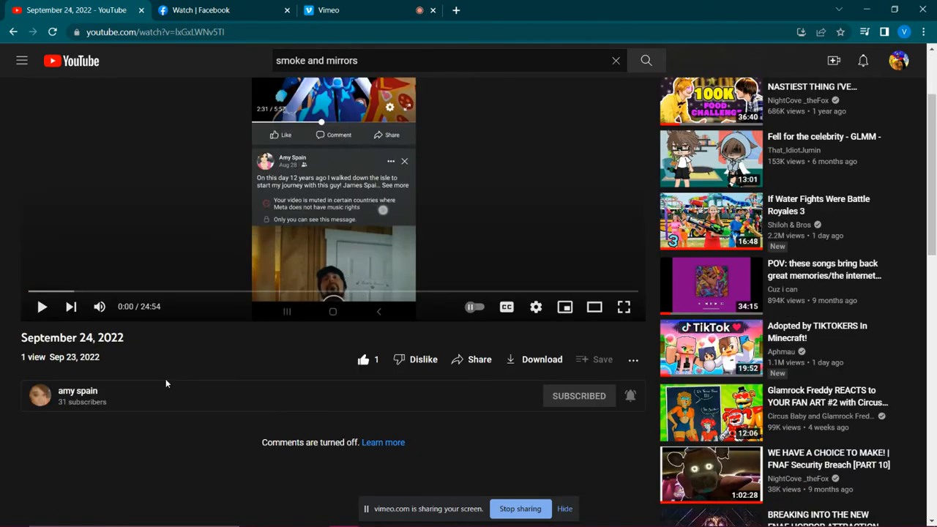
mouse_move(887, 331)
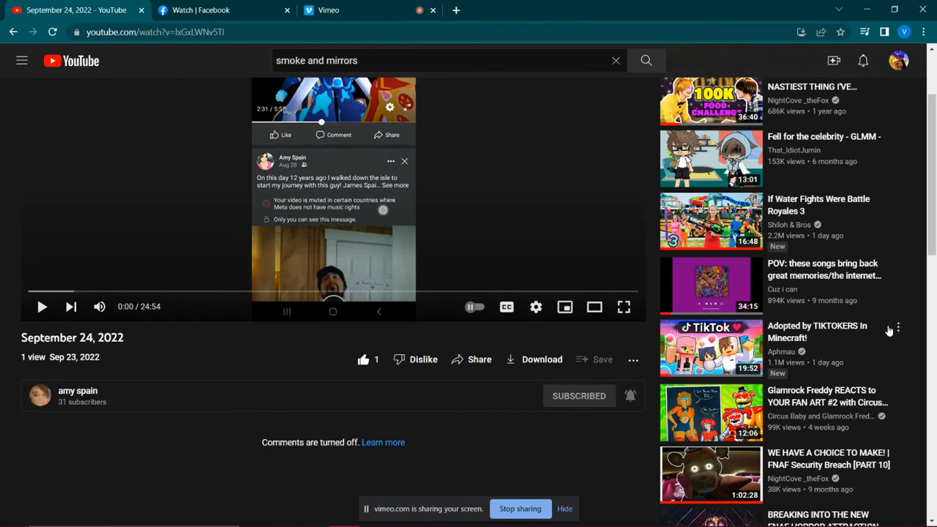
mouse_move(332, 337)
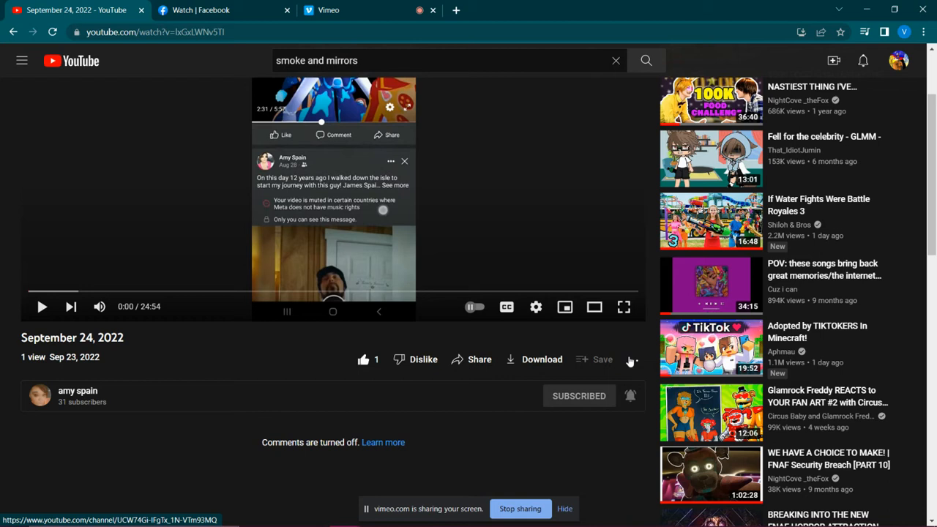
mouse_move(631, 363)
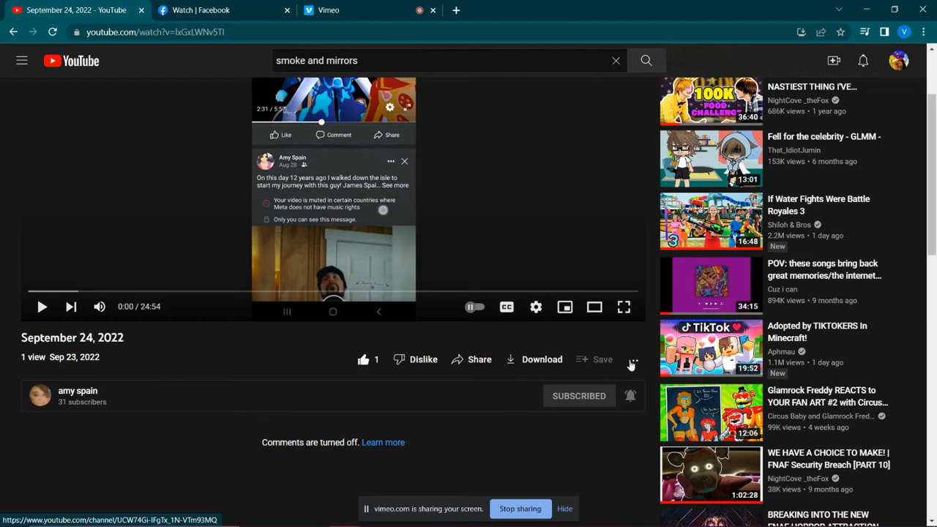
mouse_move(340, 358)
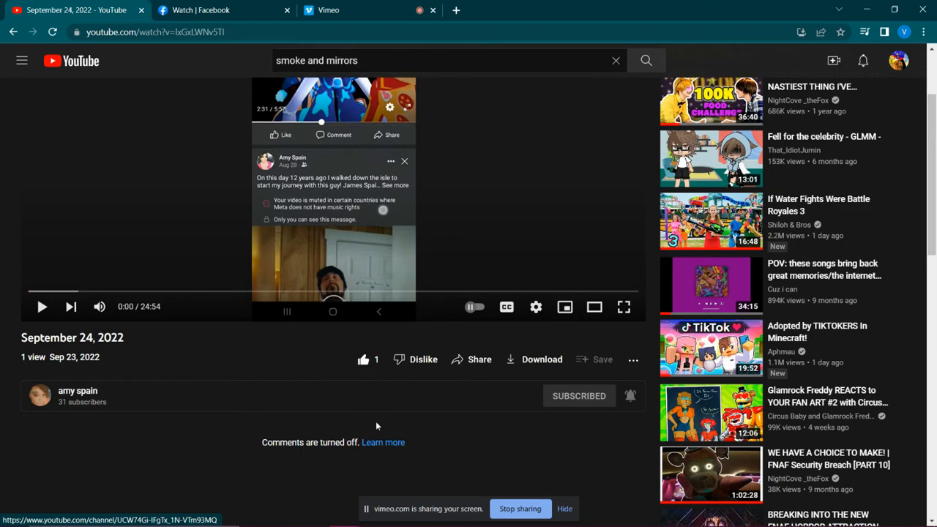
scroll(down, 3)
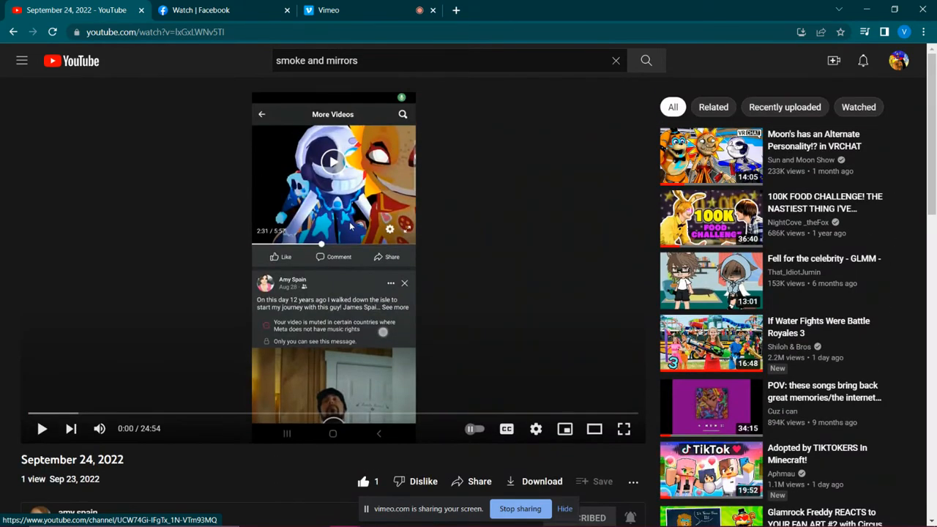
scroll(down, 3)
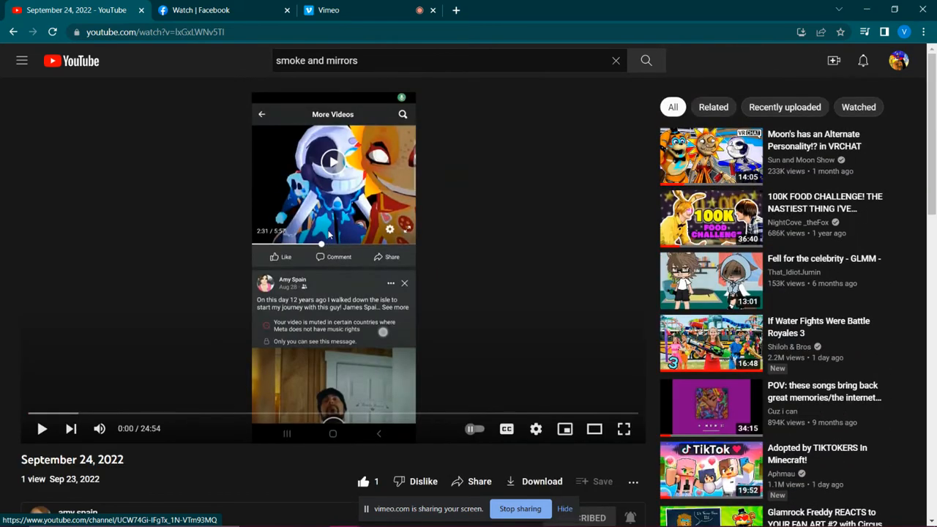
mouse_move(270, 85)
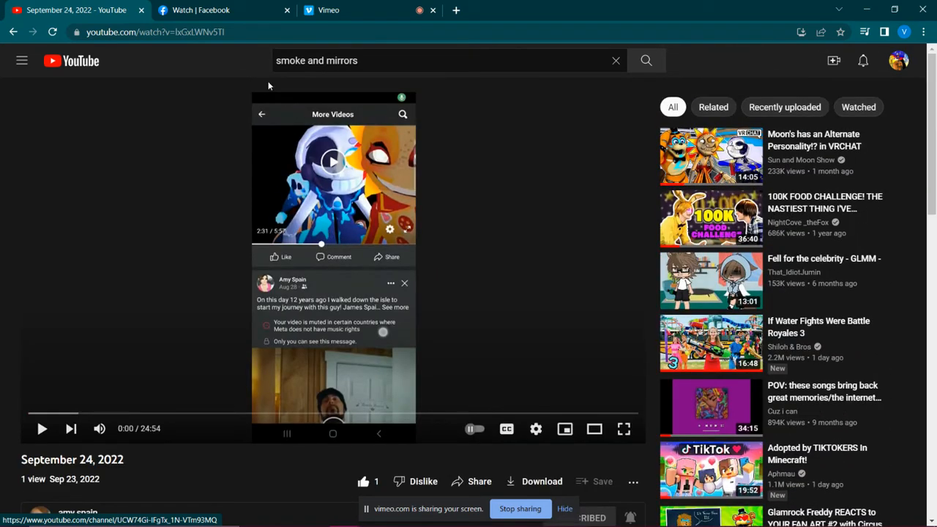
scroll(down, 3)
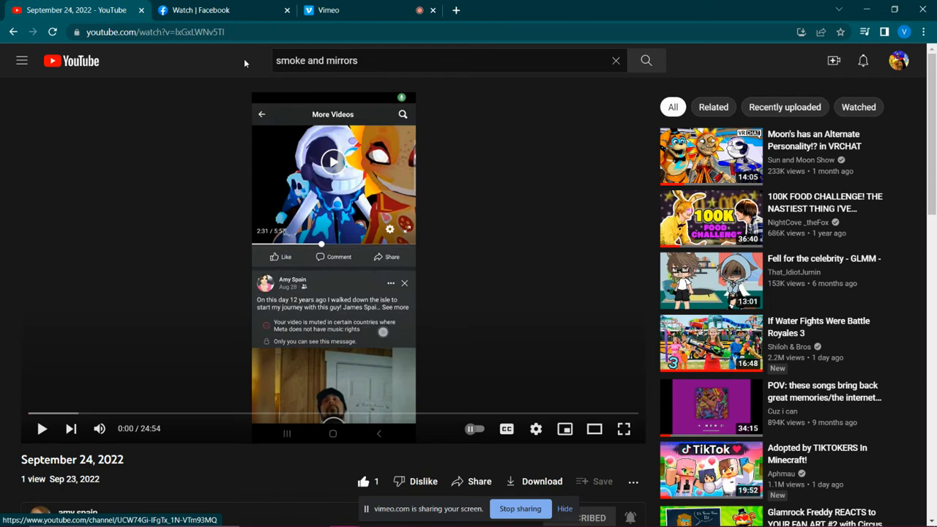
mouse_move(258, 60)
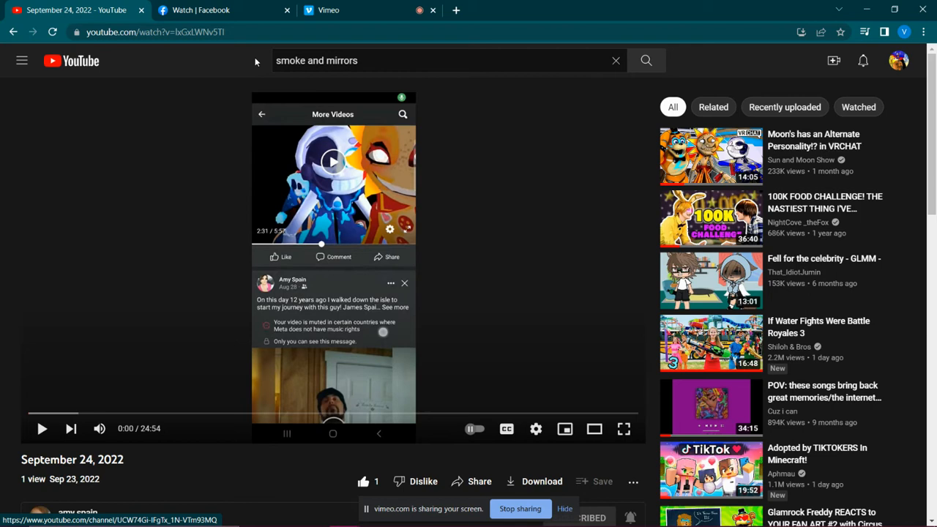
mouse_move(260, 73)
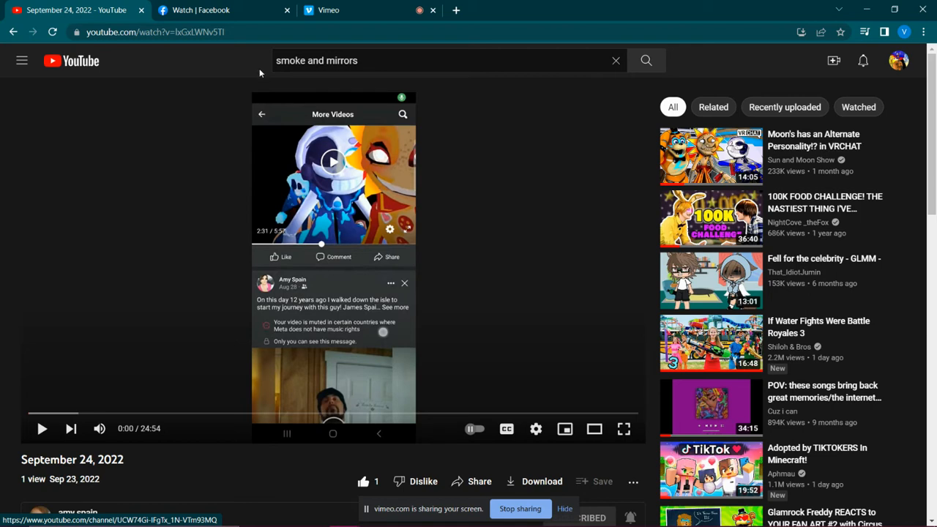
mouse_move(258, 74)
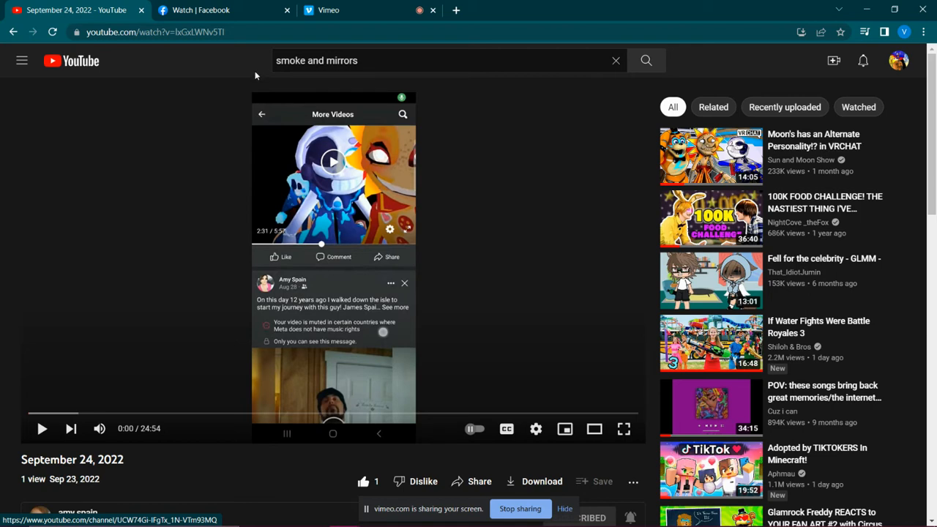
mouse_move(432, 303)
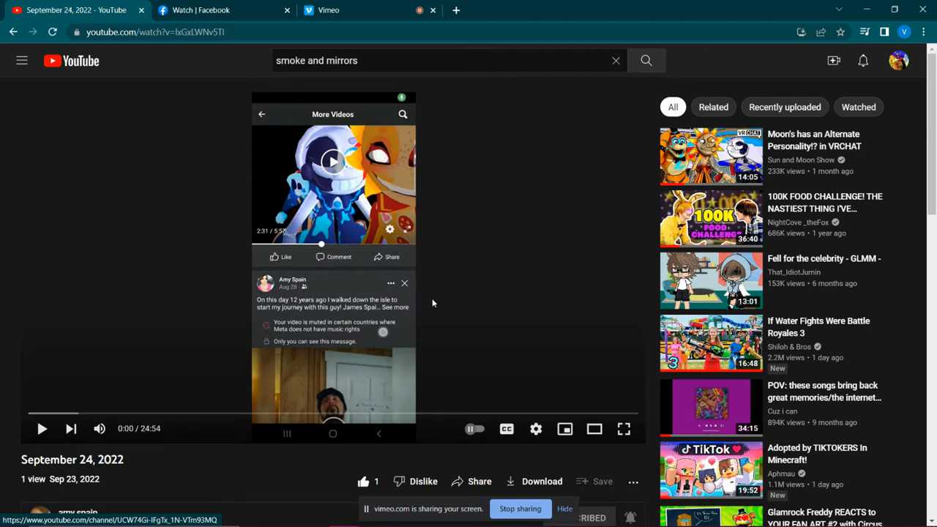
mouse_move(710, 156)
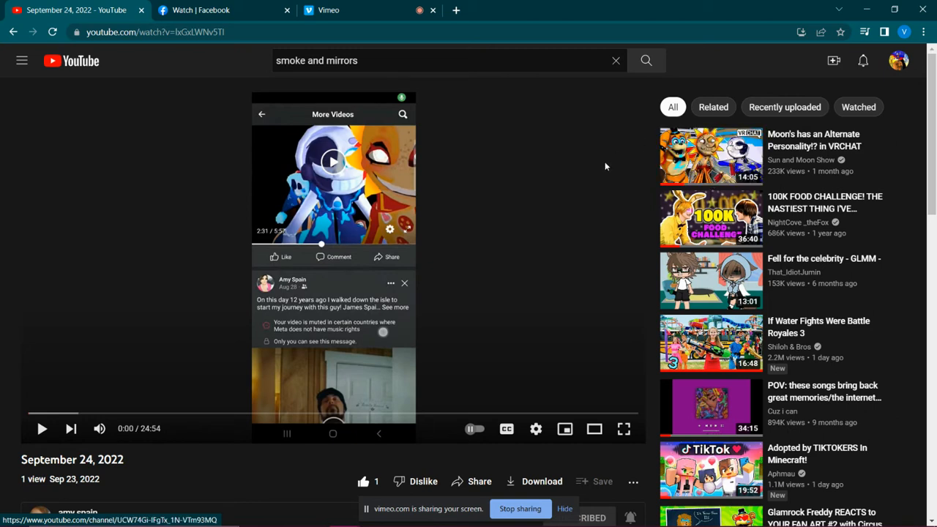
mouse_move(650, 138)
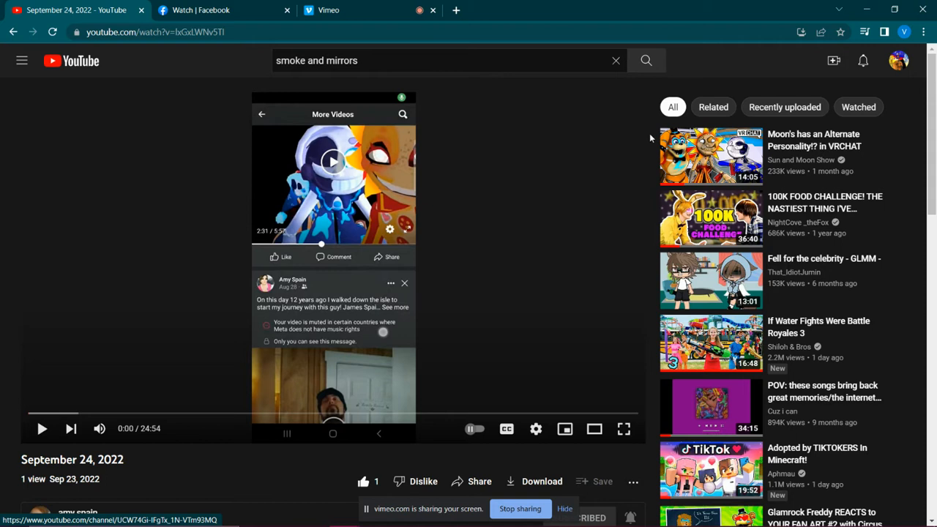
mouse_move(644, 149)
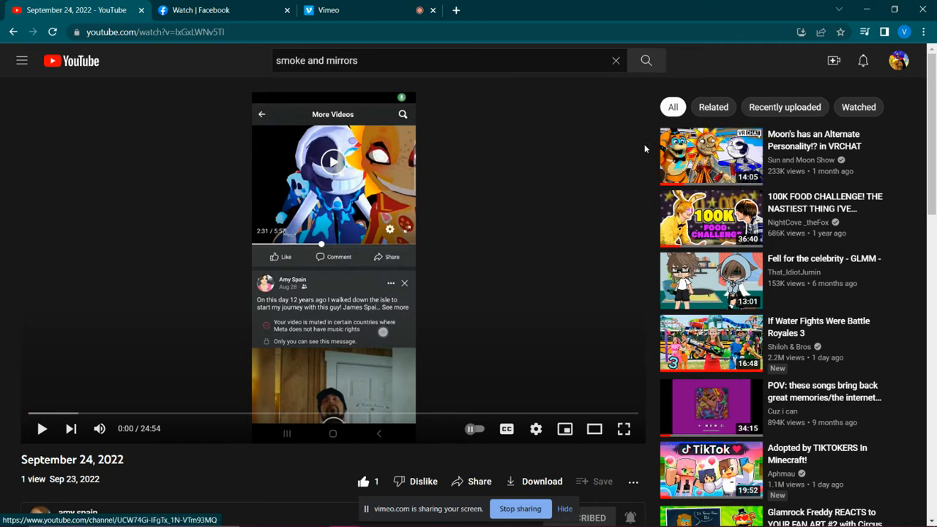
mouse_move(321, 478)
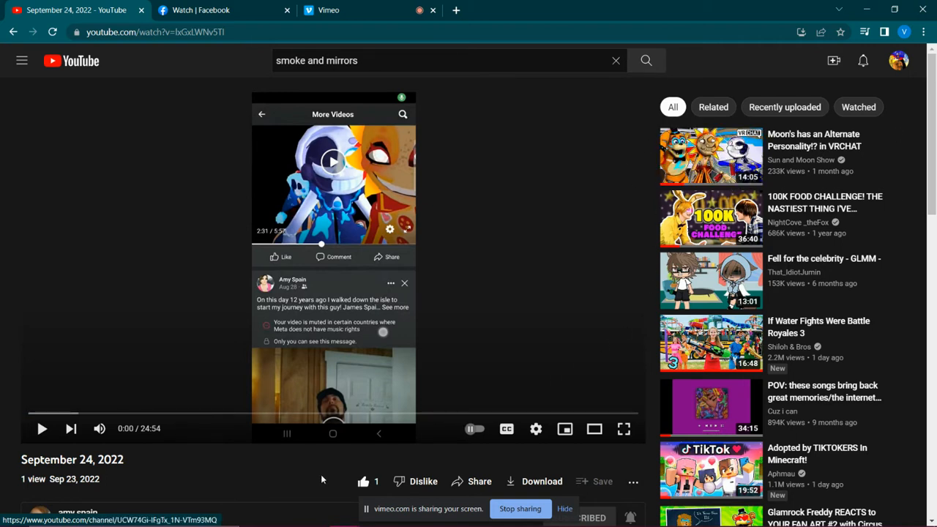
mouse_move(322, 475)
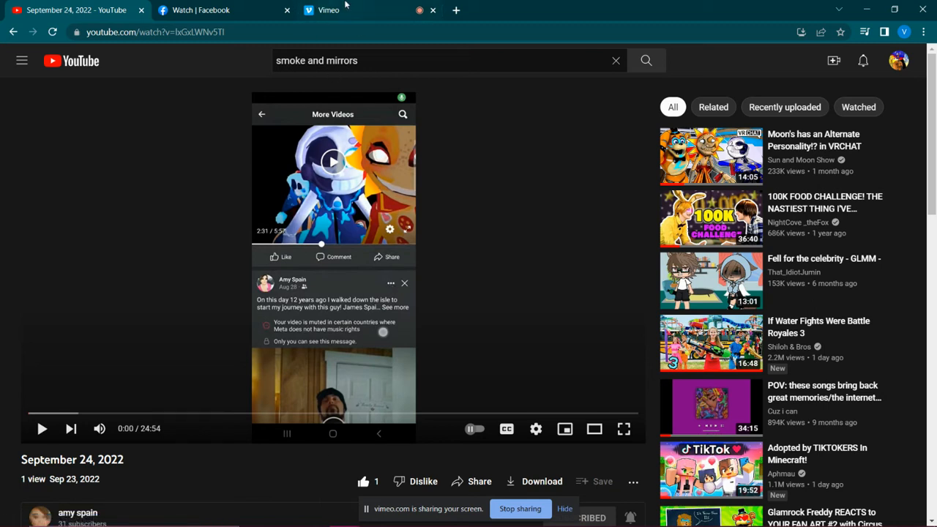
mouse_move(328, 9)
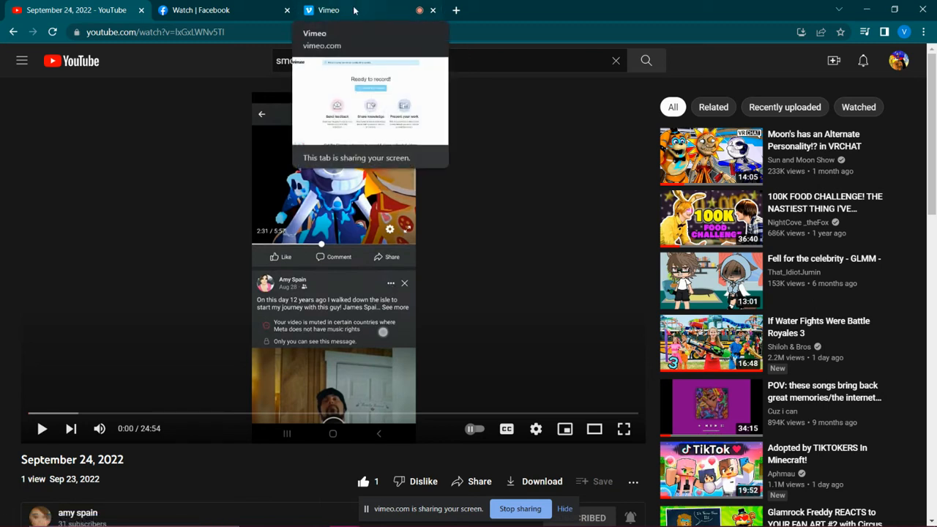
click(328, 9)
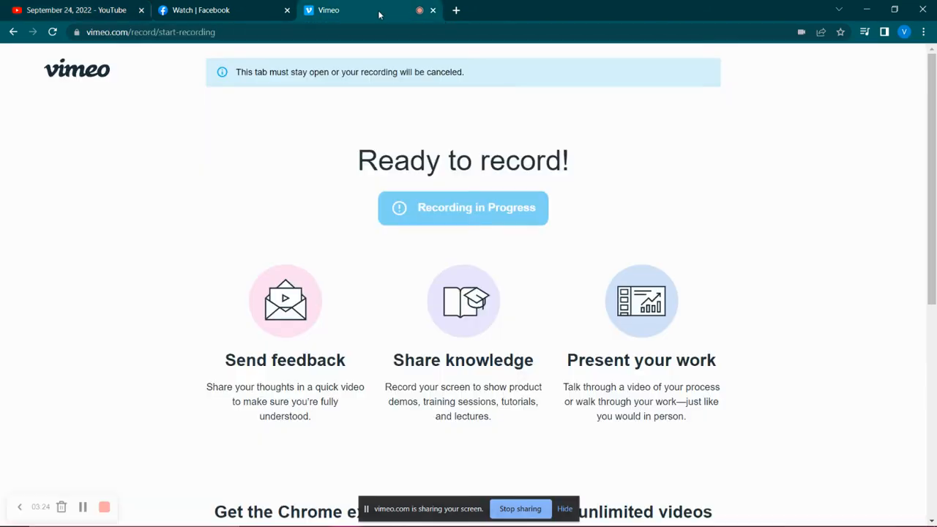
click(74, 9)
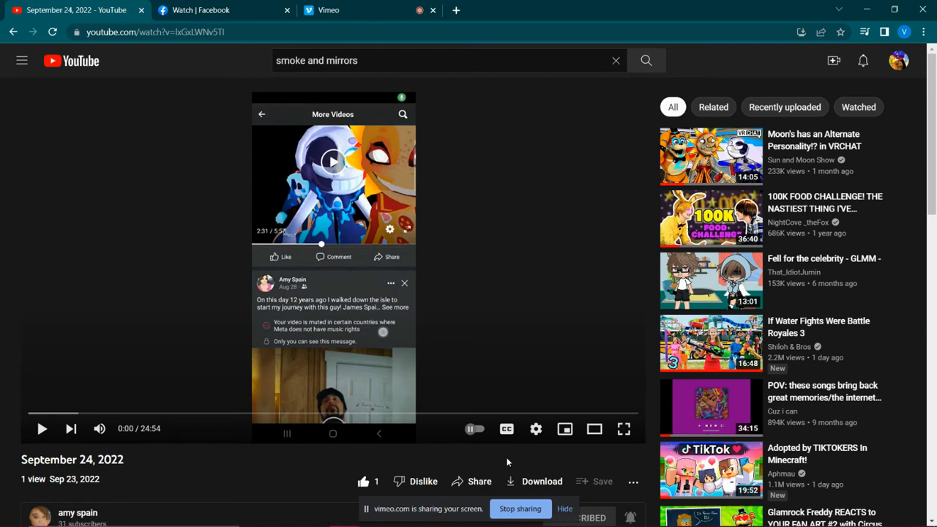
Step: Turn on subtitles (CC) for the September 24, 2022 video
click(506, 429)
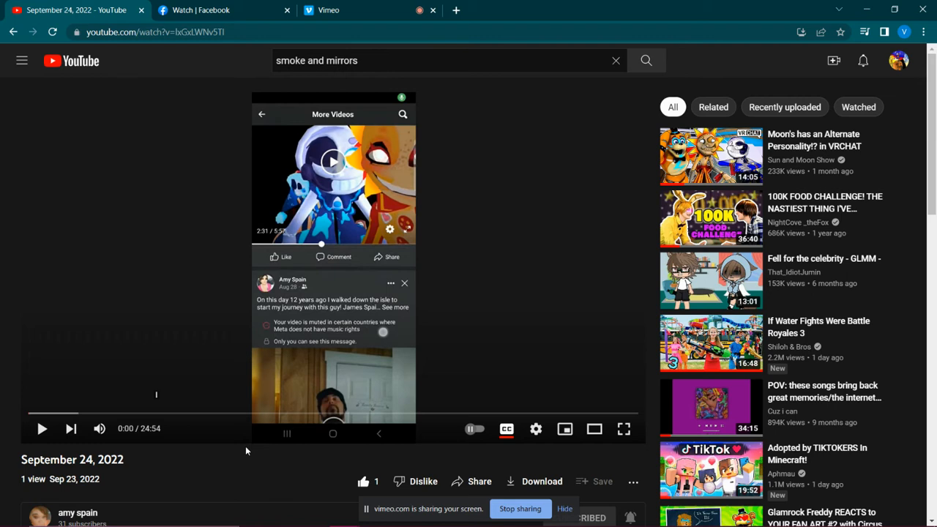
mouse_move(256, 454)
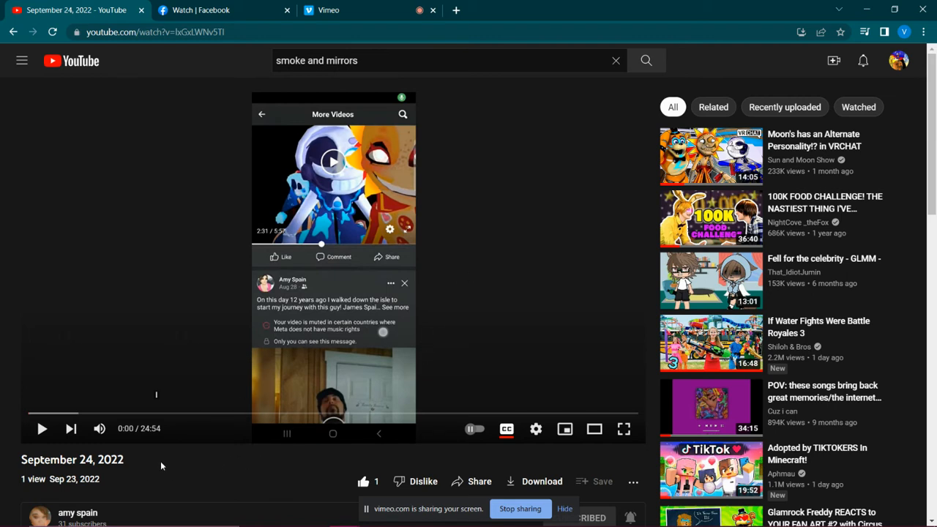
mouse_move(278, 95)
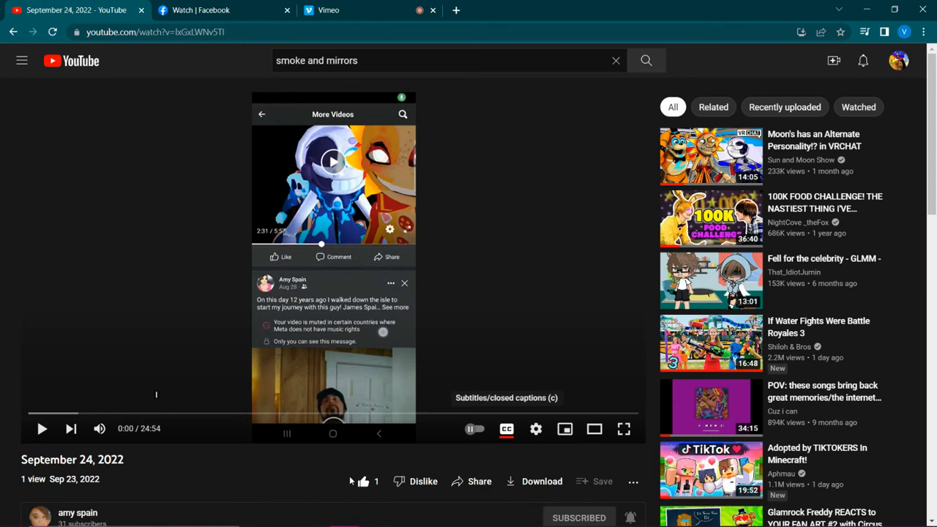
mouse_move(349, 478)
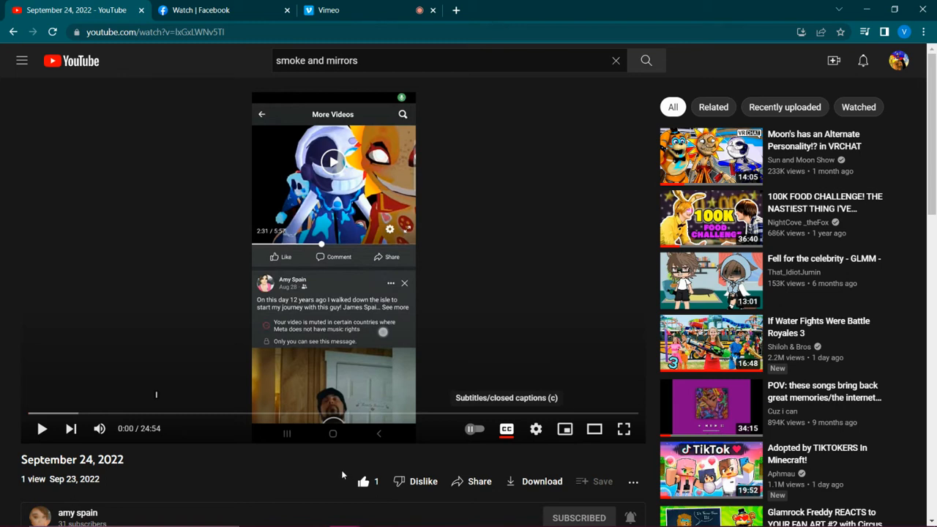
mouse_move(350, 472)
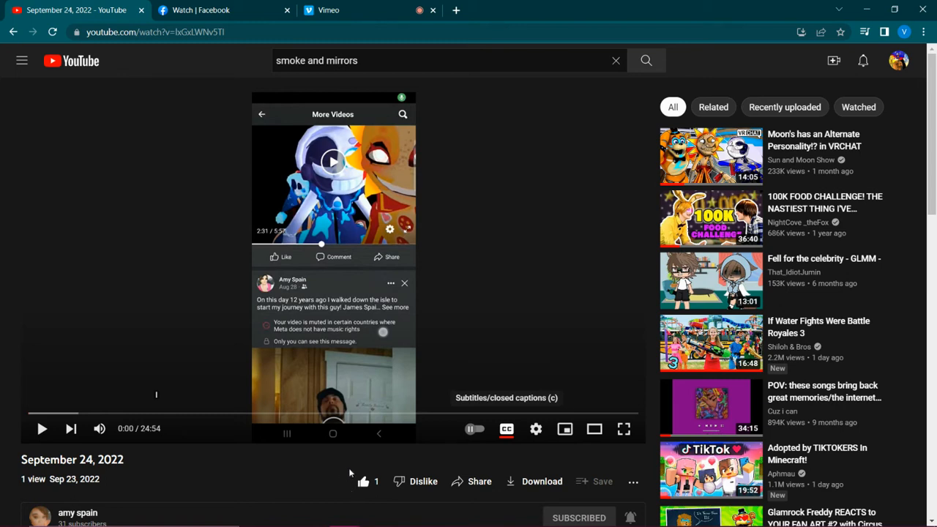
mouse_move(349, 473)
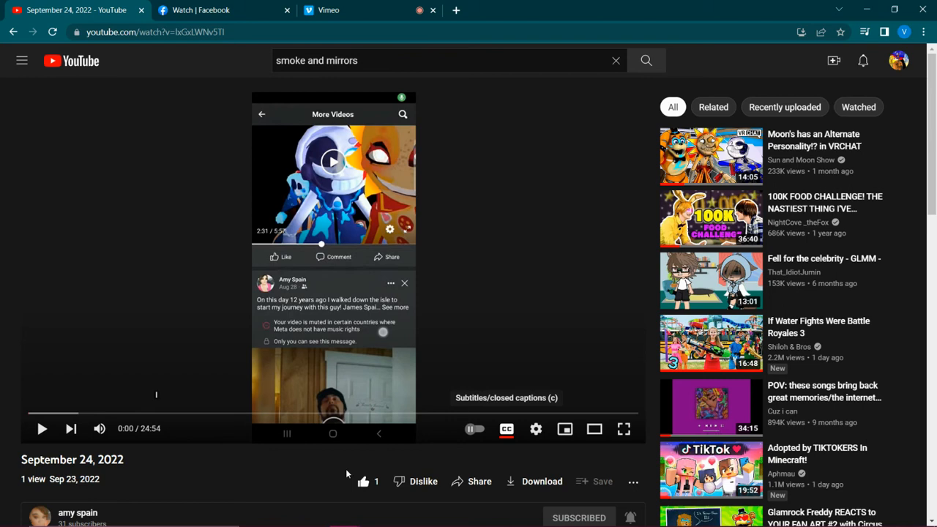
mouse_move(337, 490)
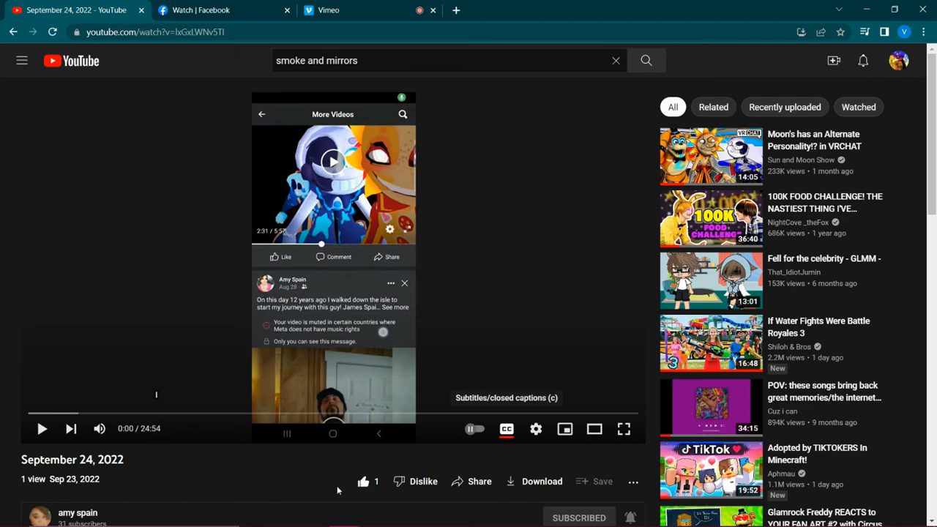
mouse_move(334, 480)
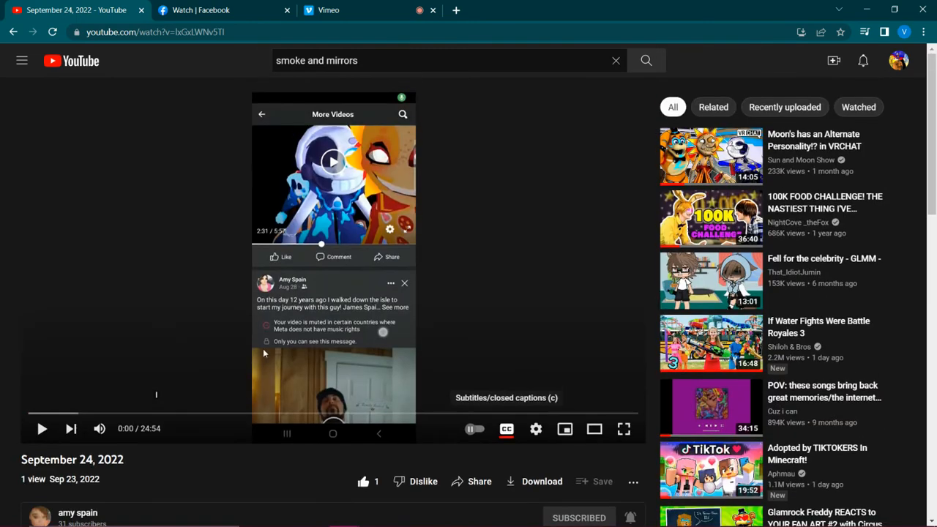
mouse_move(328, 9)
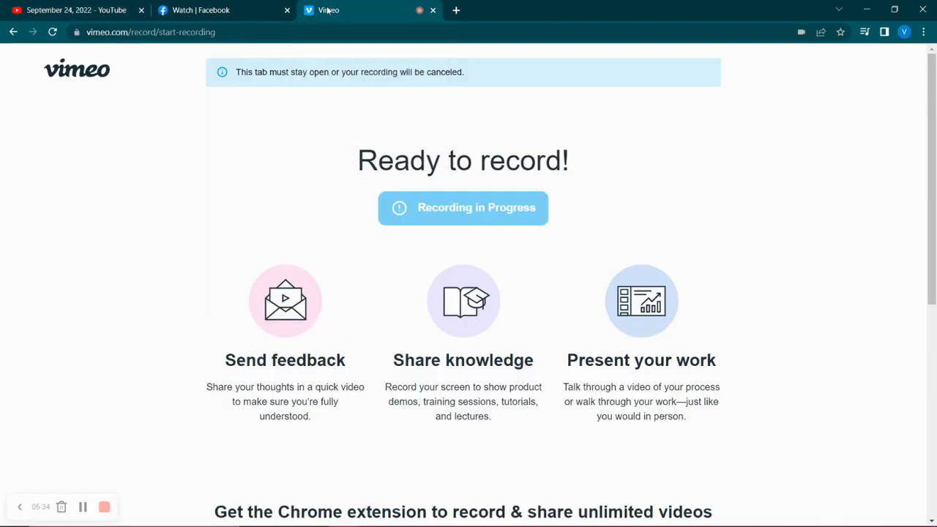
mouse_move(76, 9)
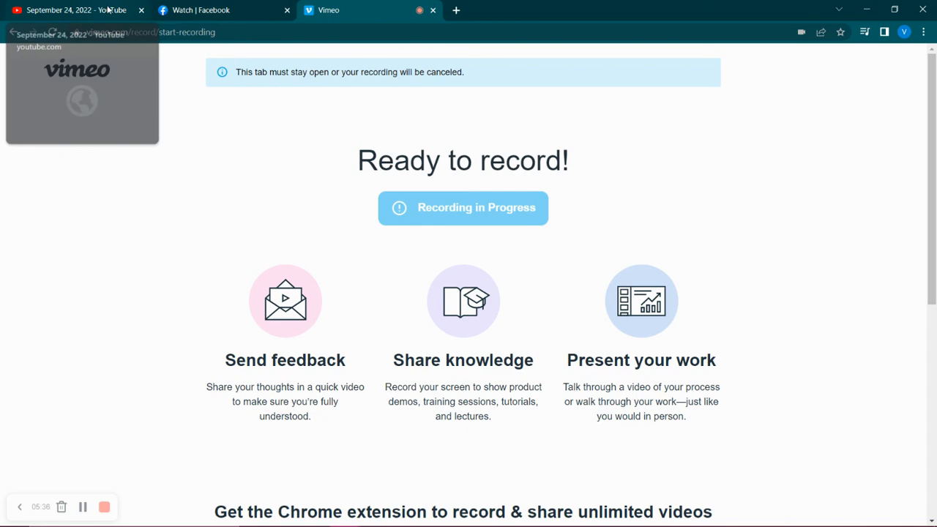
Step: Return to the YouTube September 24, 2022 video page from the Vimeo tab
click(73, 9)
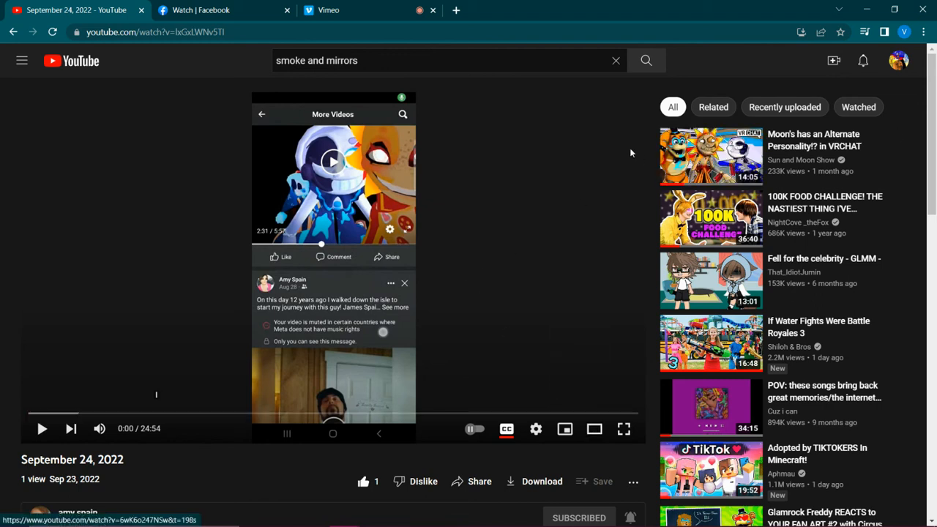
mouse_move(350, 6)
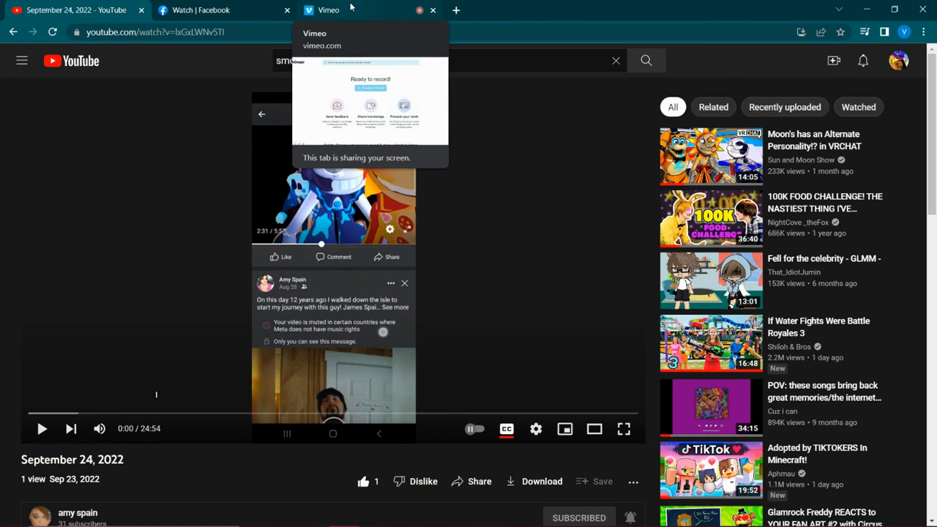
Step: Switch to the Vimeo recorder tab showing the recording in progress
click(328, 8)
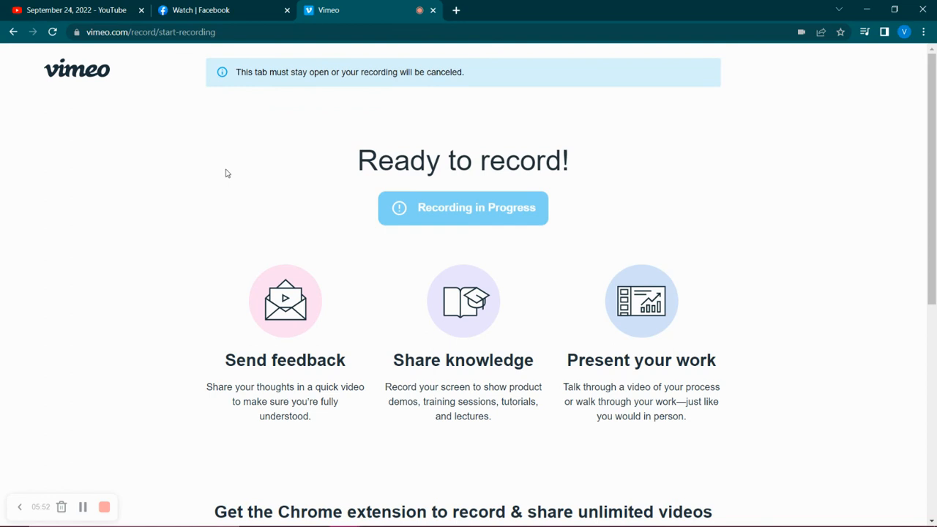
mouse_move(135, 407)
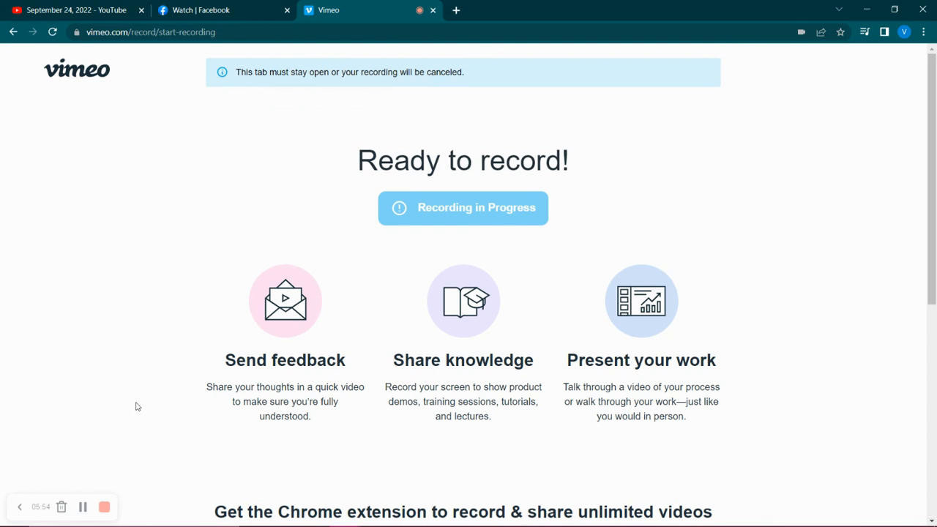